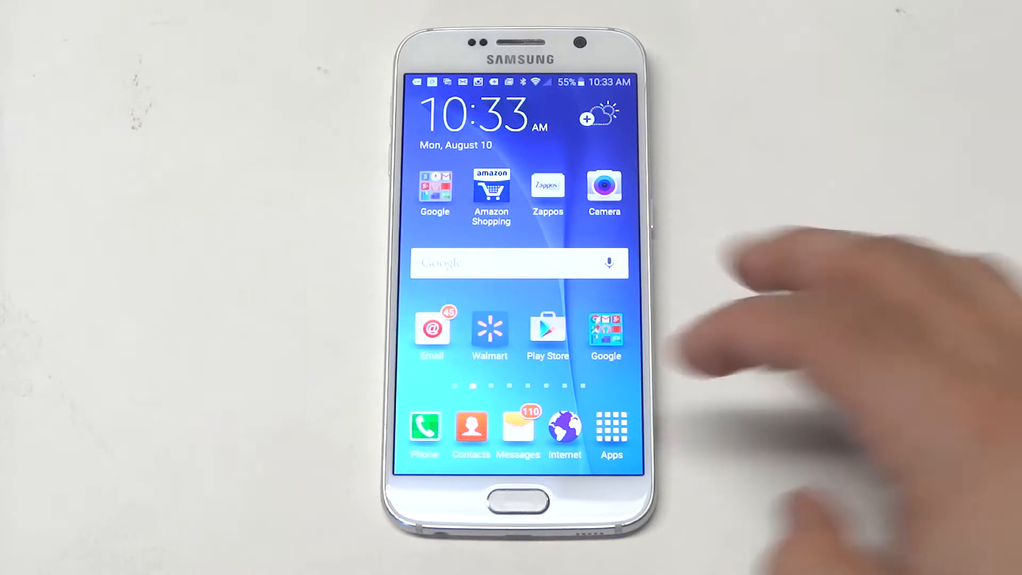
# - Launch Smart Alarm Clock from the app drawer to reach its empty alarm list
pyautogui.click(610, 429)
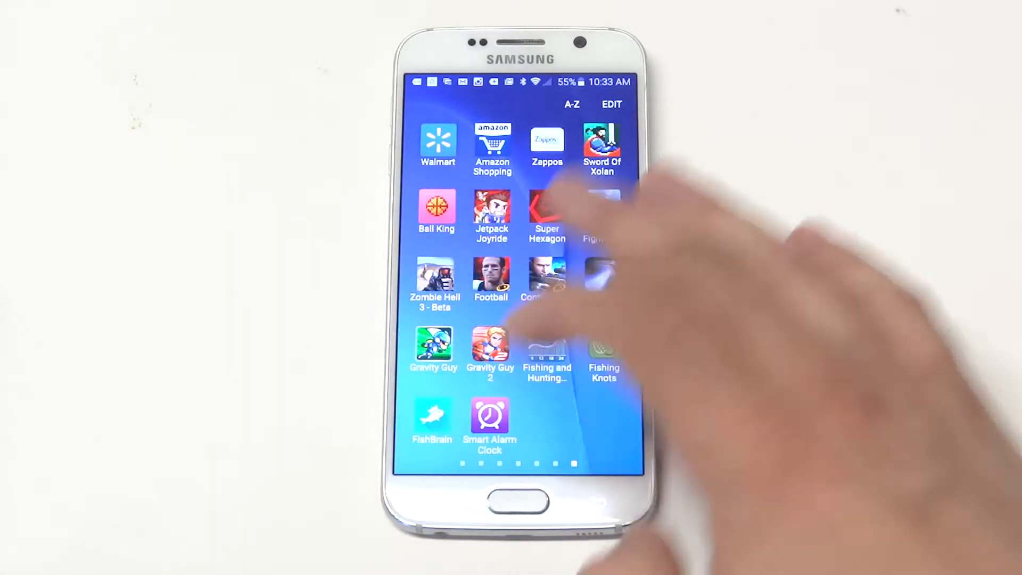
pyautogui.click(490, 415)
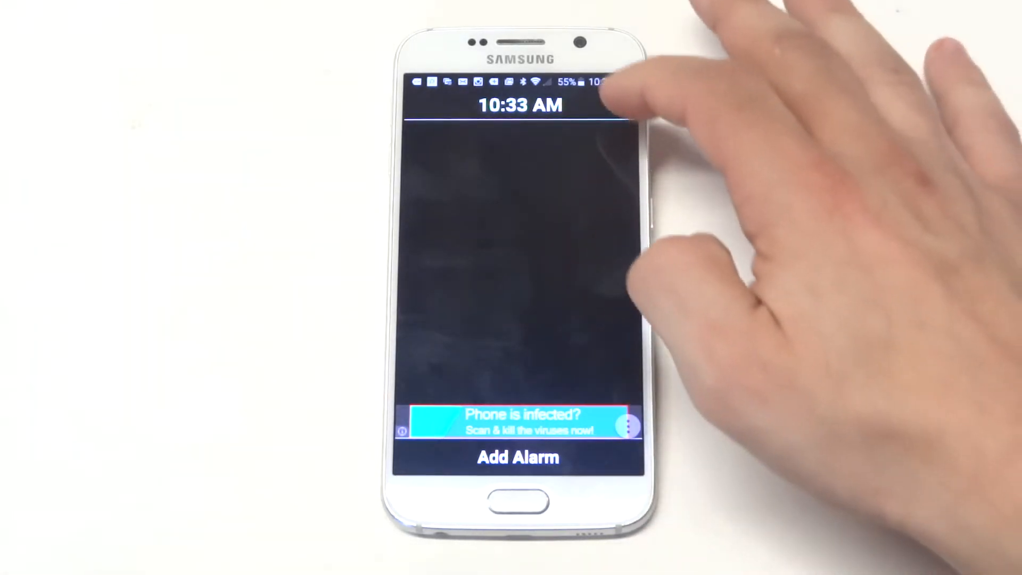
# - Create a new alarm with its time set to 11:00
pyautogui.click(518, 457)
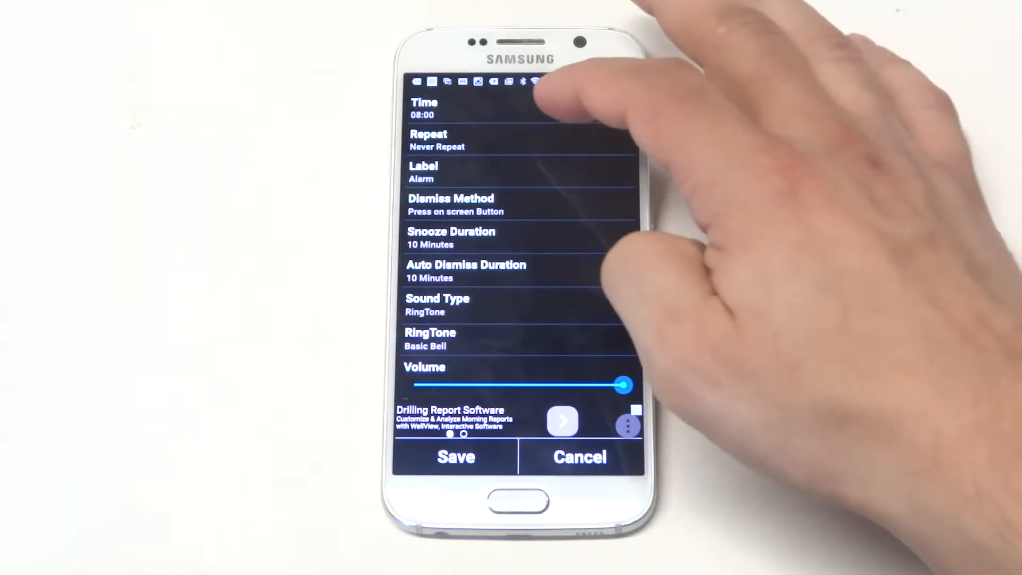
pyautogui.click(423, 108)
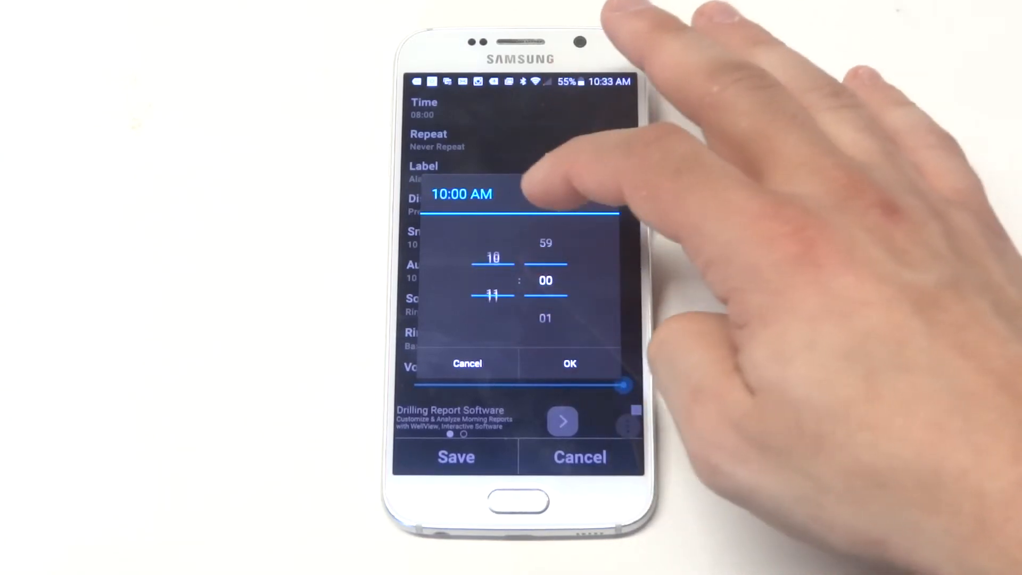
pyautogui.click(569, 363)
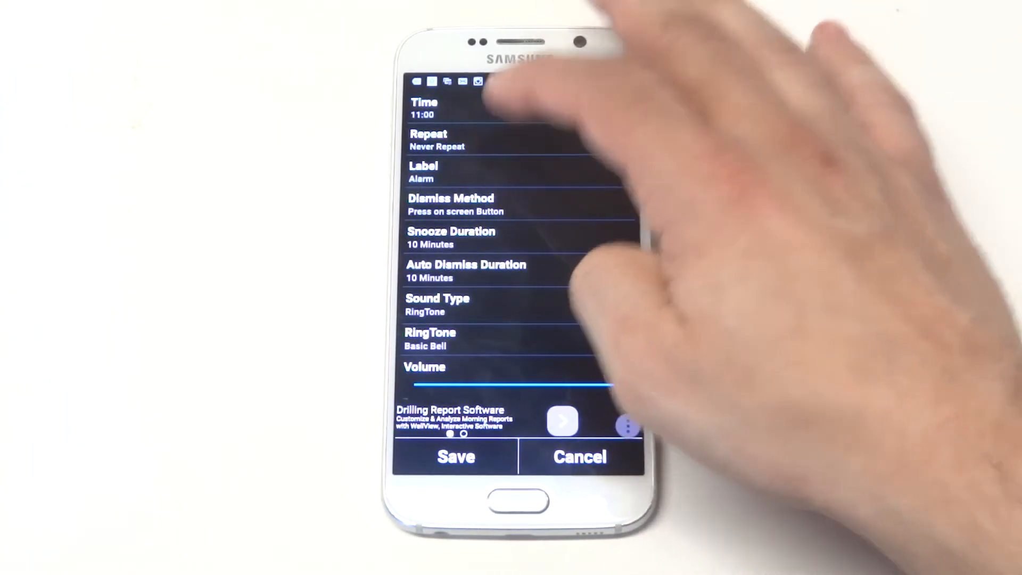
pyautogui.click(436, 139)
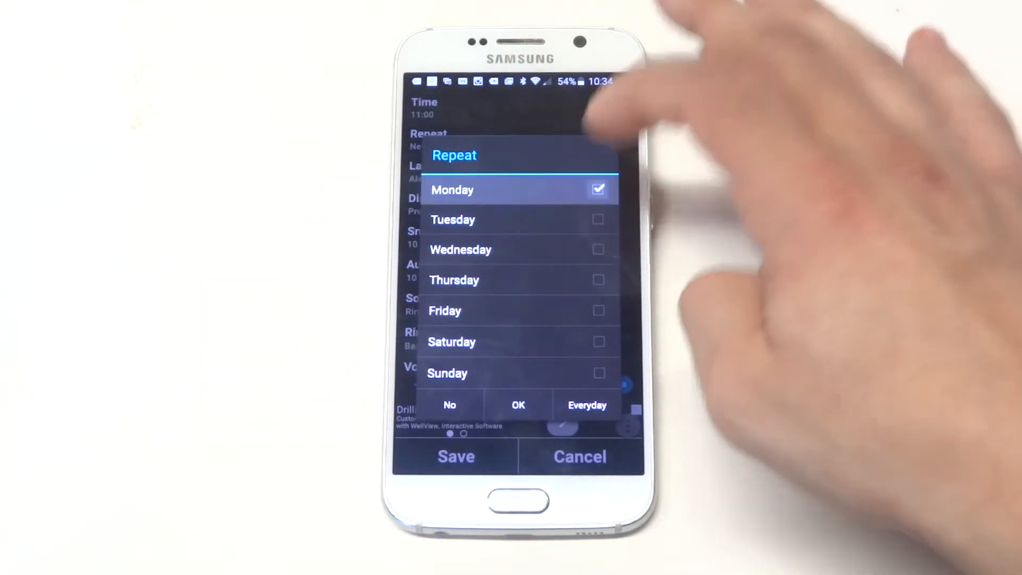
# - Switch repeat from Monday to Everyday and keep the 10-minute snooze duration
pyautogui.click(452, 190)
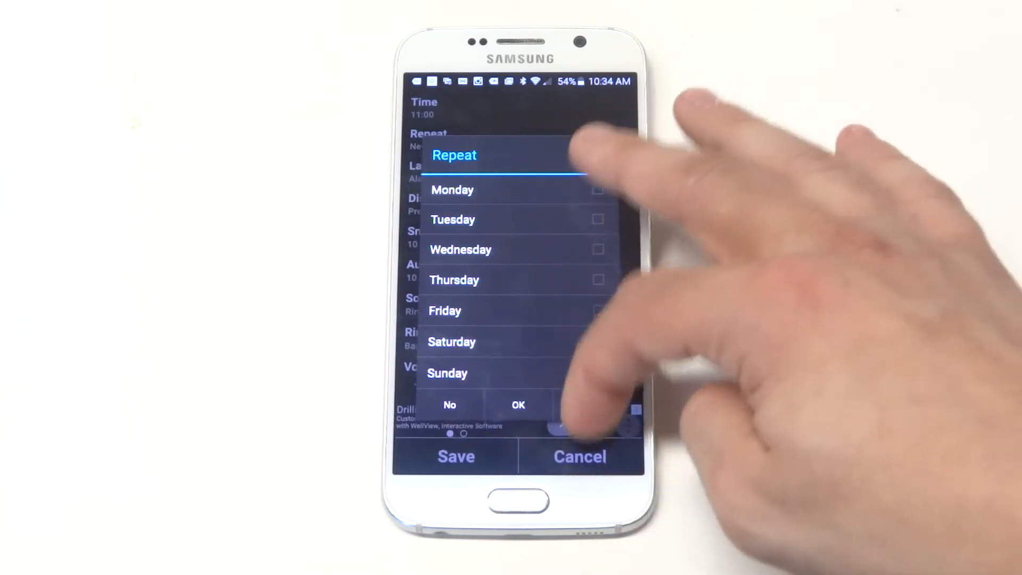
pyautogui.click(518, 404)
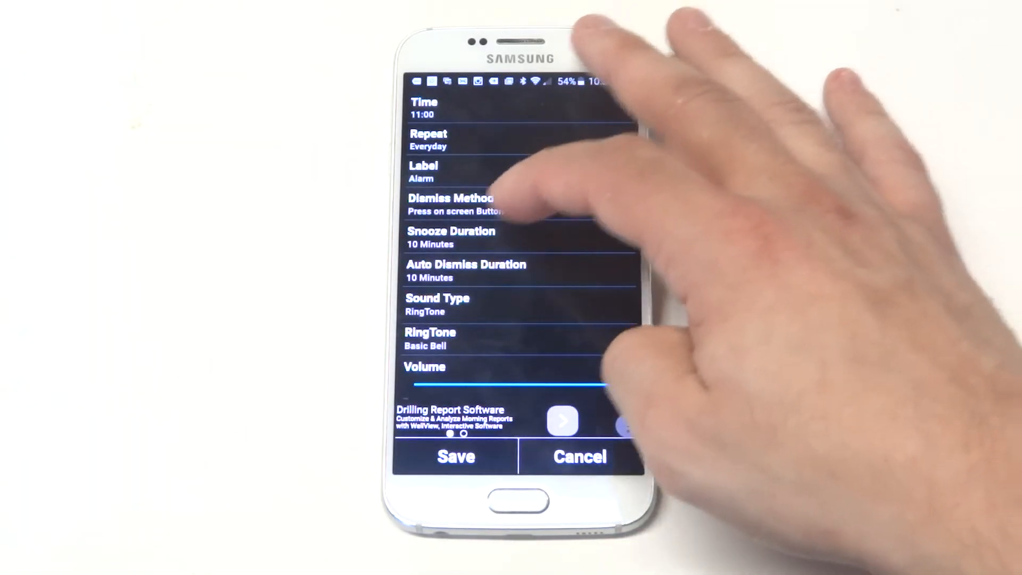
pyautogui.click(450, 236)
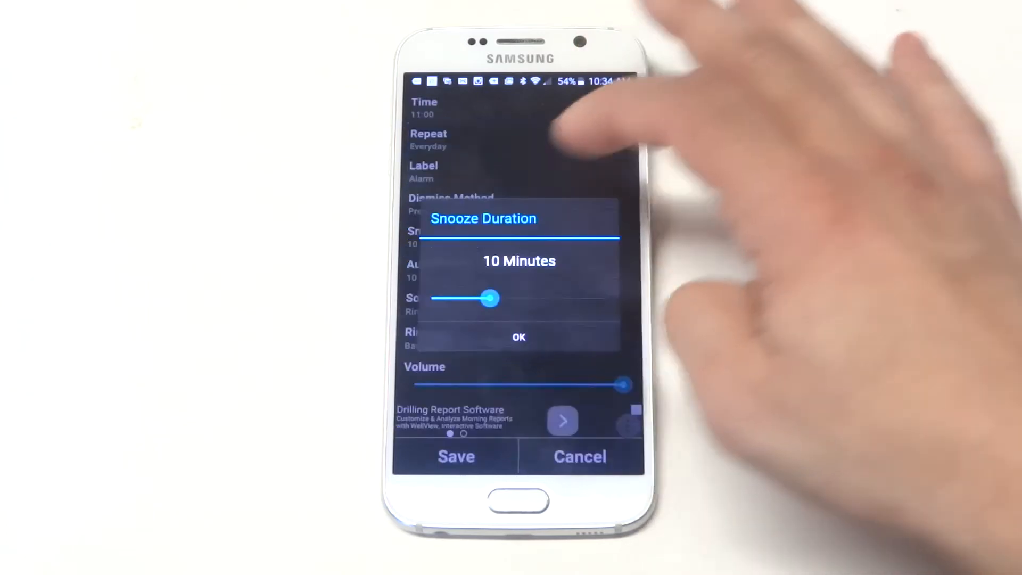
pyautogui.click(518, 337)
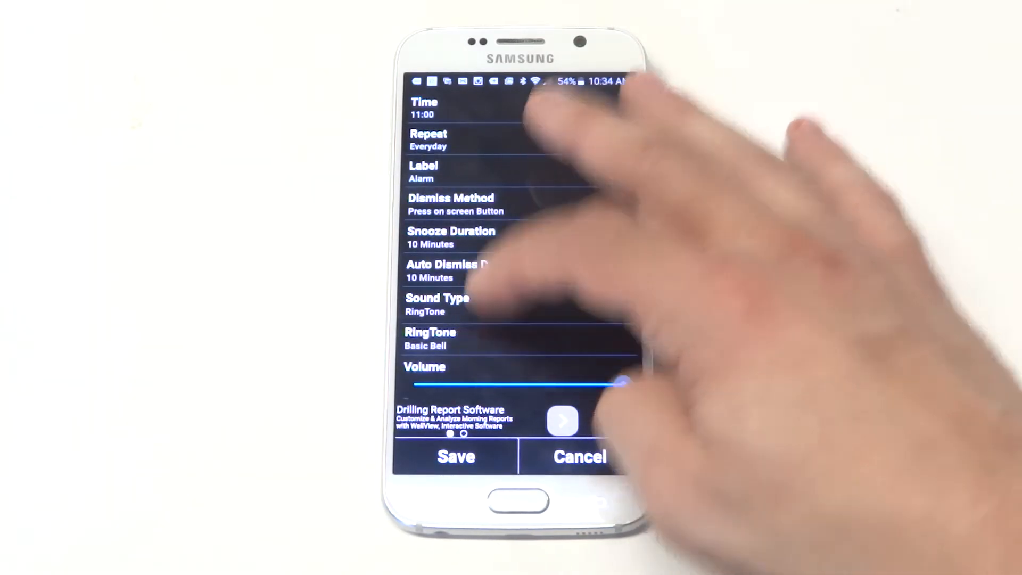
# - Change the alarm ringtone from Basic Bell to Day by Day
pyautogui.click(450, 270)
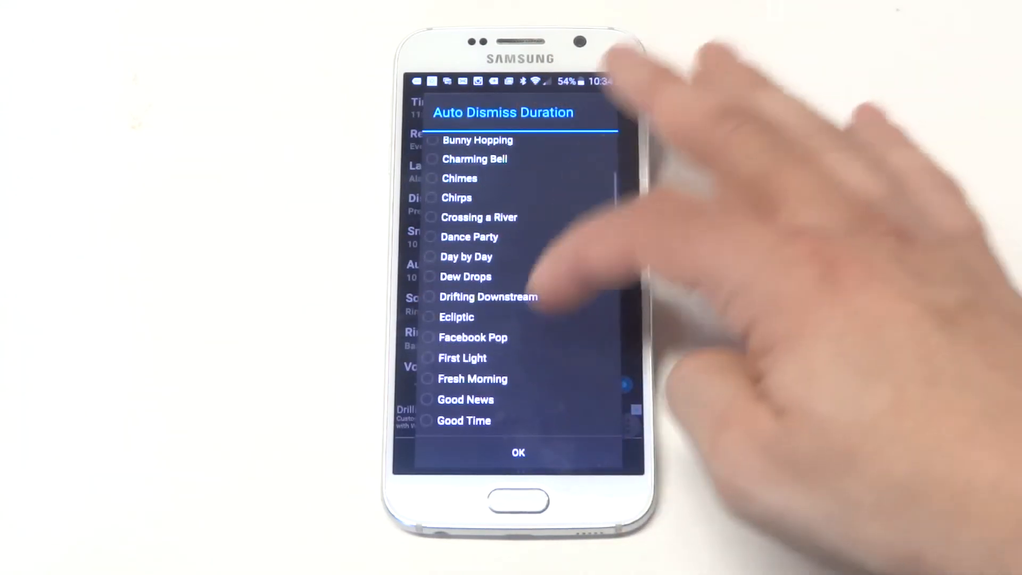
pyautogui.scroll(-3)
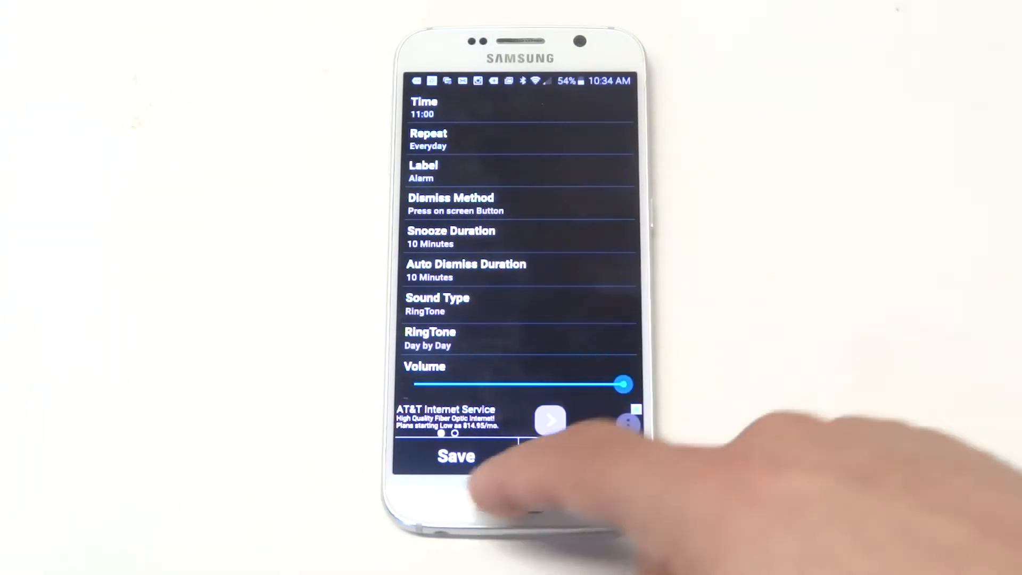
# - Save the 11:00 everyday alarm and return to the app drawer
pyautogui.click(456, 456)
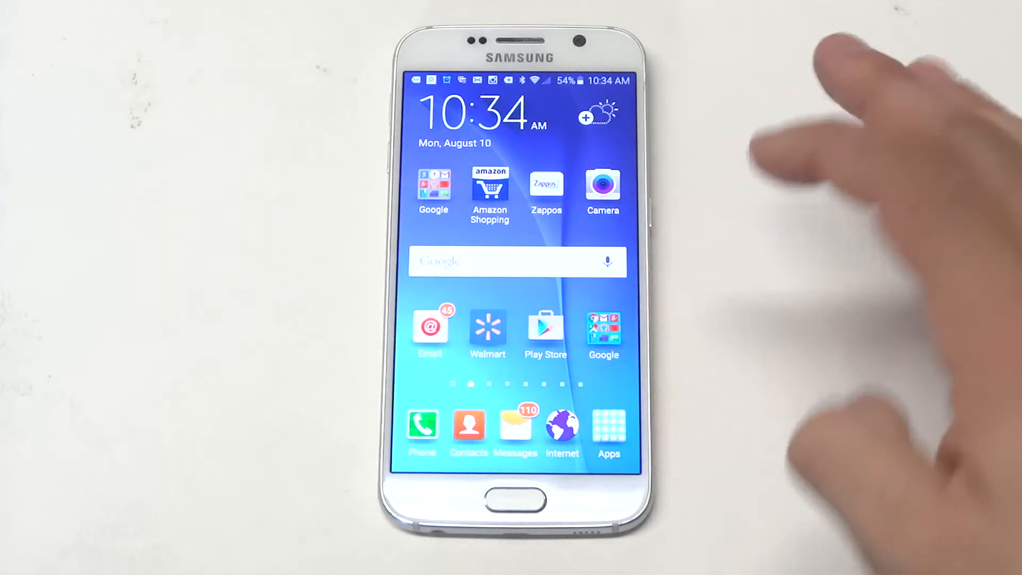
pyautogui.click(608, 430)
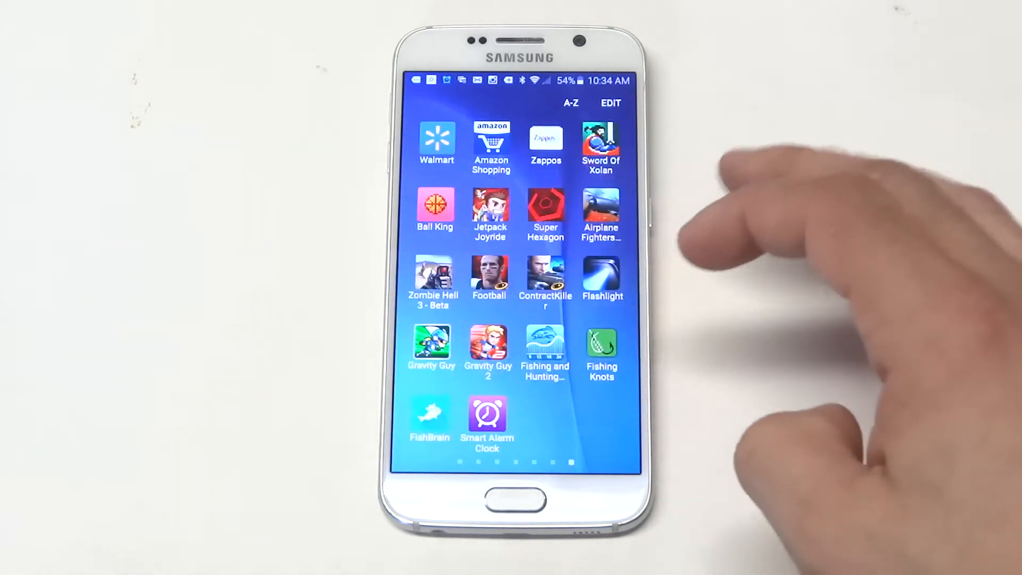